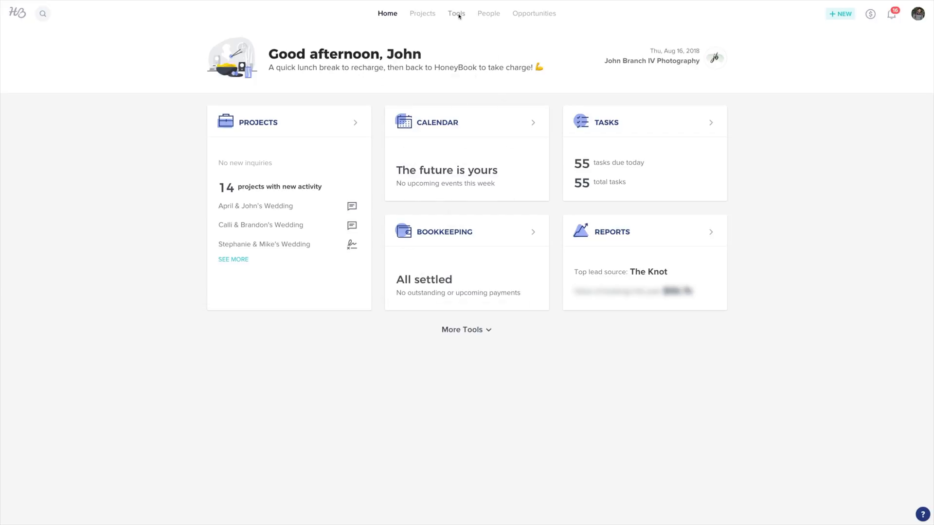
- Open a proposal template from the Templates library and show the proposal template list
{"action": "left_click", "coordinate": [457, 13]}
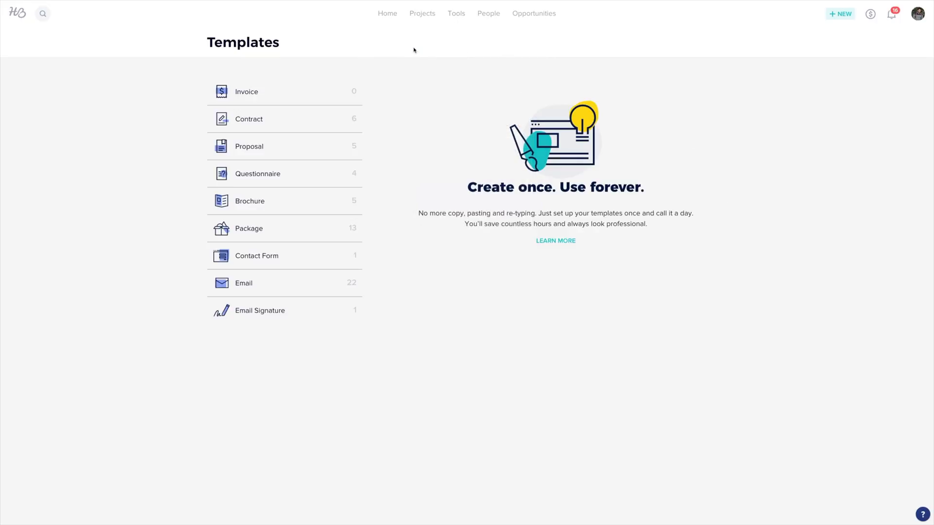
{"action": "left_click", "coordinate": [268, 147]}
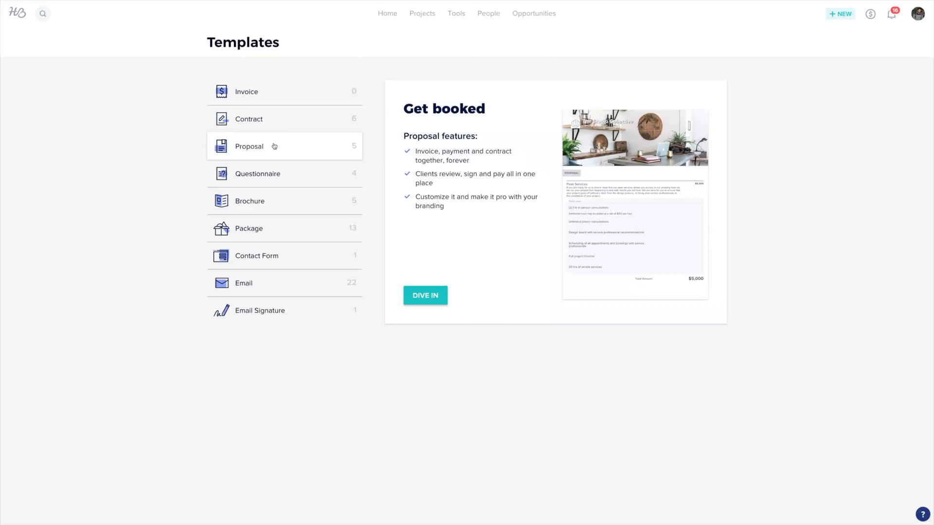
{"action": "left_click", "coordinate": [424, 295]}
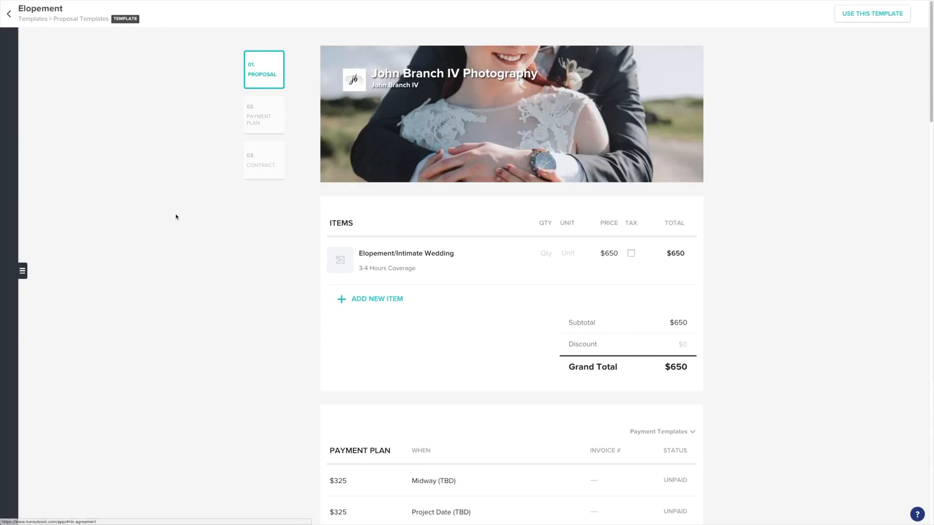
{"action": "left_click", "coordinate": [22, 271]}
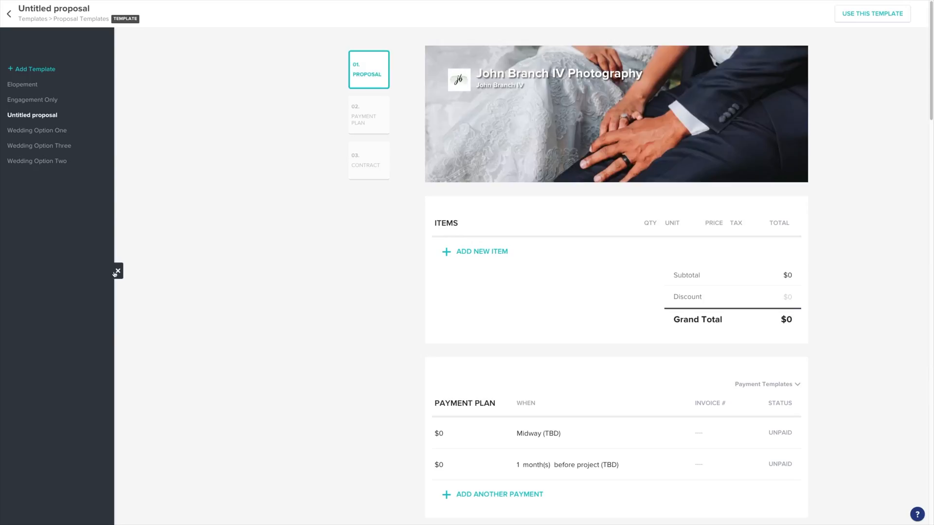
- Add a third $0 payment to the template's Payment Plan section
{"action": "left_click", "coordinate": [118, 272]}
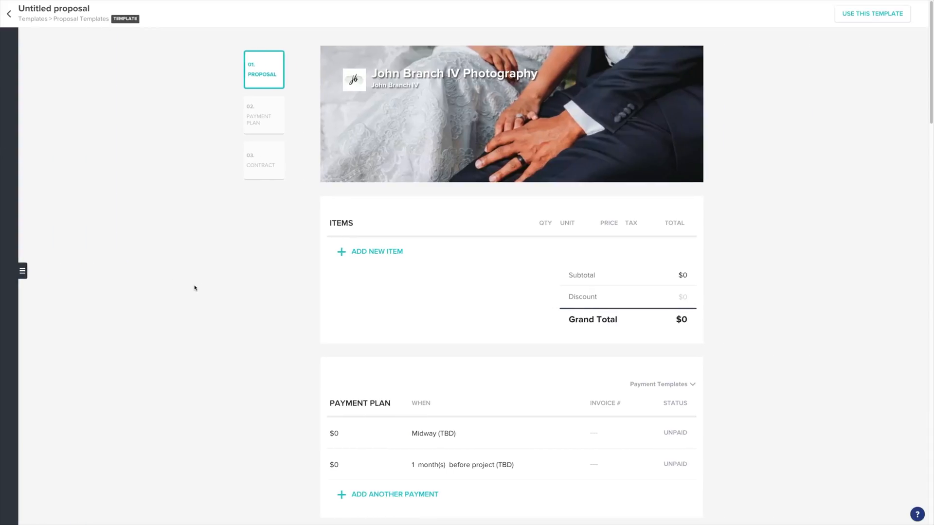
{"action": "scroll", "scroll_direction": "down", "scroll_amount": 3}
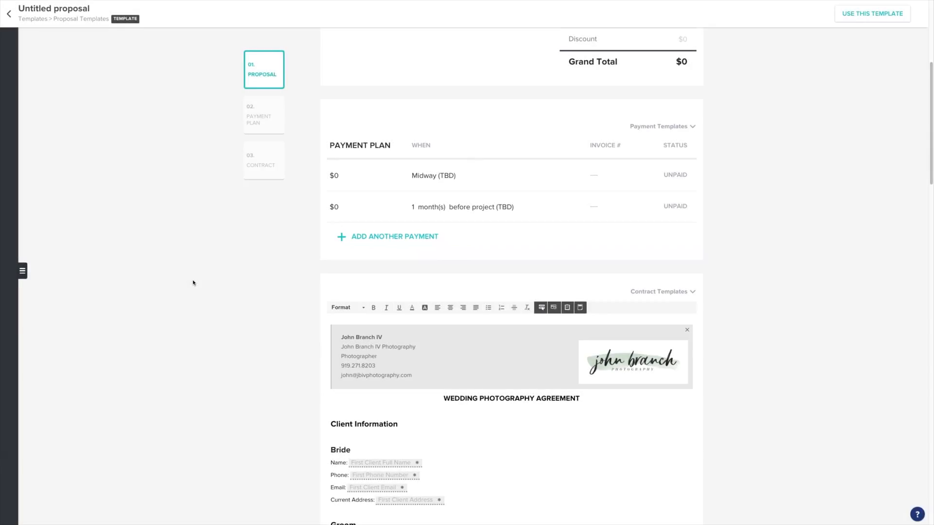
{"action": "mouse_move", "coordinate": [365, 242]}
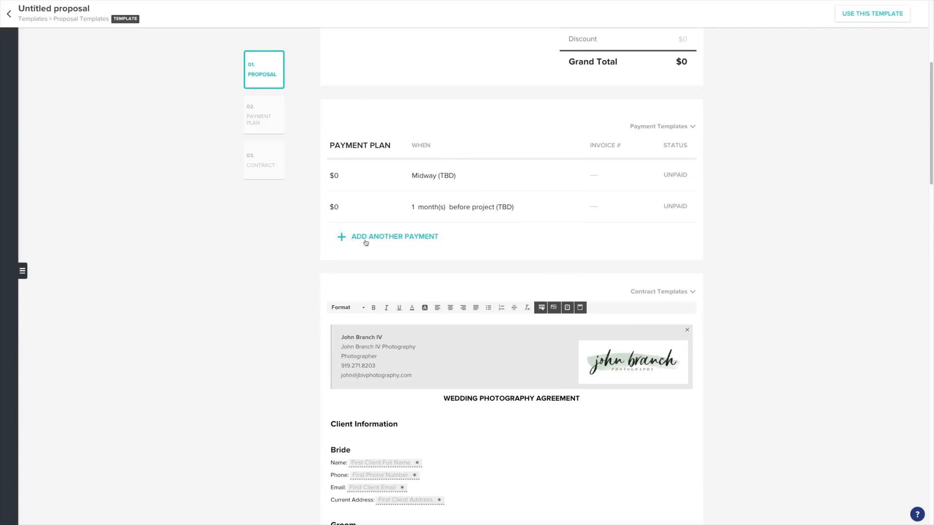
{"action": "left_click", "coordinate": [394, 237]}
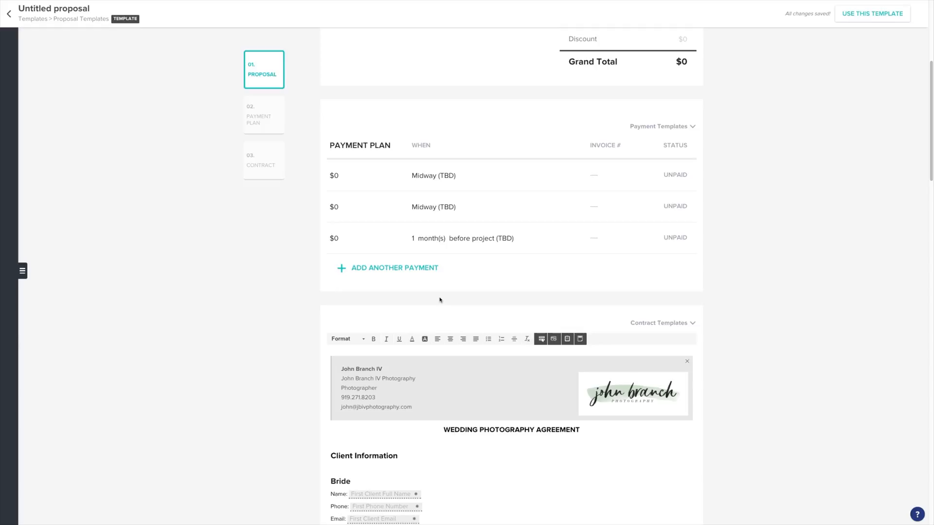
{"action": "mouse_move", "coordinate": [435, 298]}
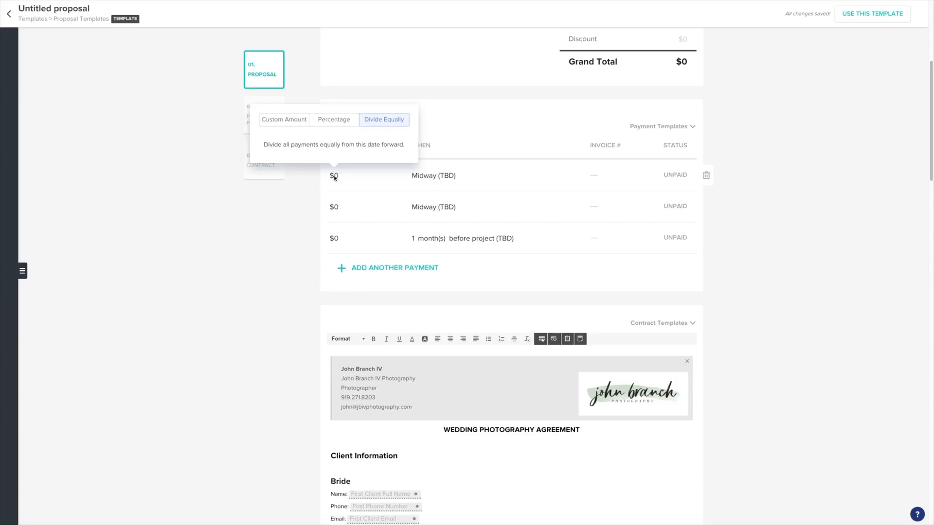
- Give the first payment a custom amount of 1000
{"action": "left_click", "coordinate": [284, 119]}
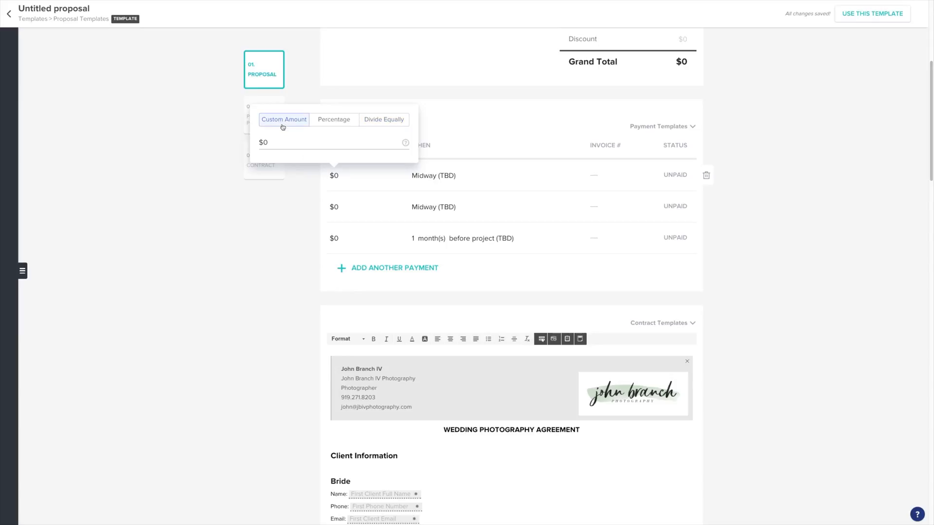
{"action": "left_click", "coordinate": [332, 142]}
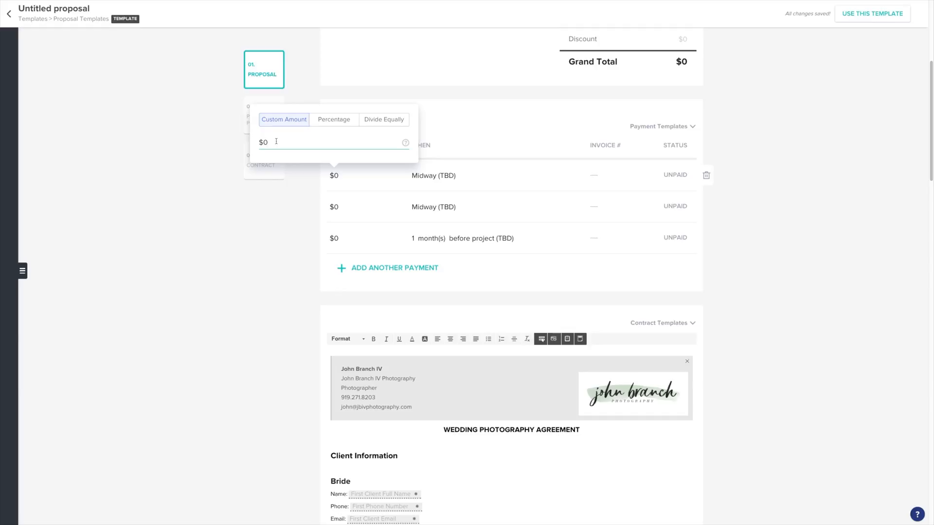
{"action": "type", "text": "1000"}
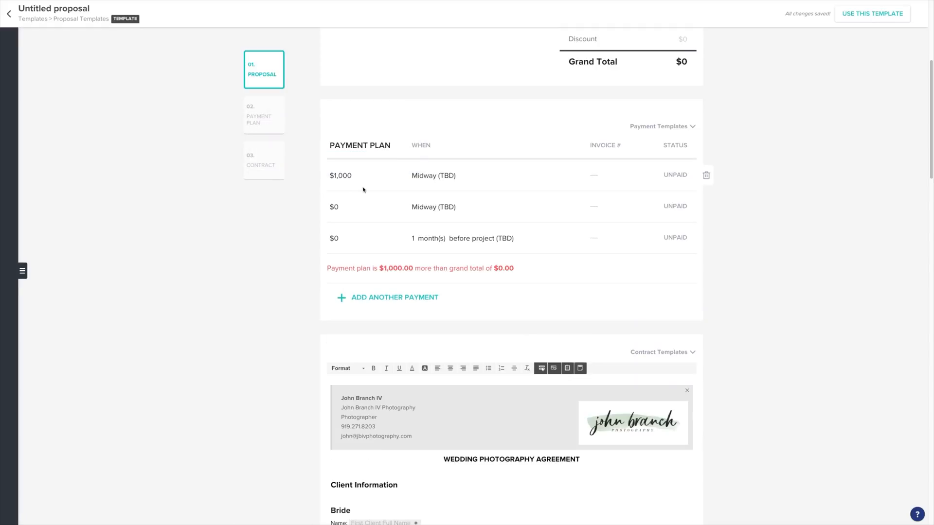
- Set the first payment's custom due date to 2 weeks after invoice
{"action": "left_click", "coordinate": [434, 175]}
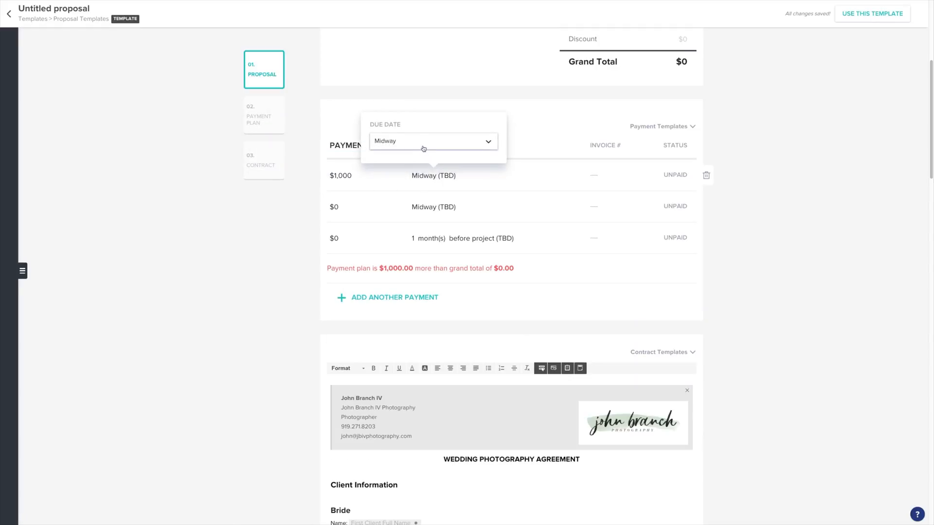
{"action": "left_click", "coordinate": [433, 141]}
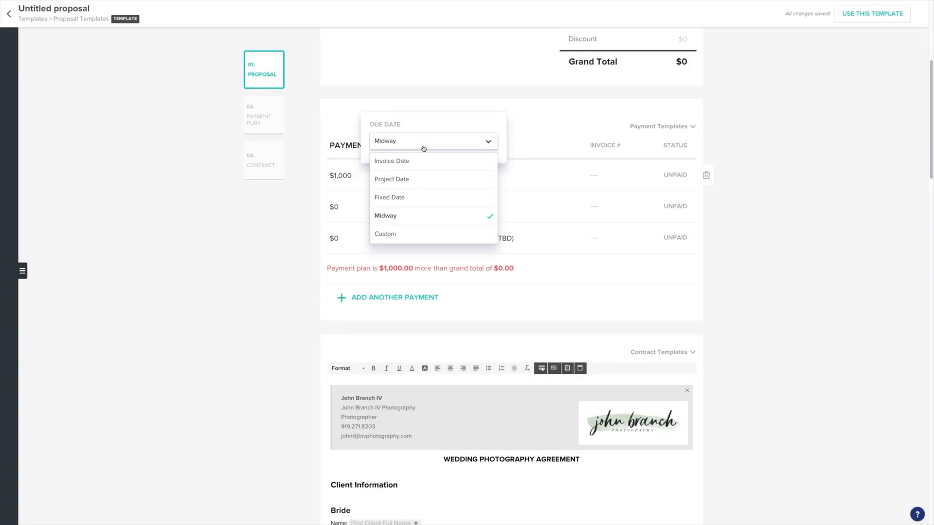
{"action": "left_click", "coordinate": [384, 234]}
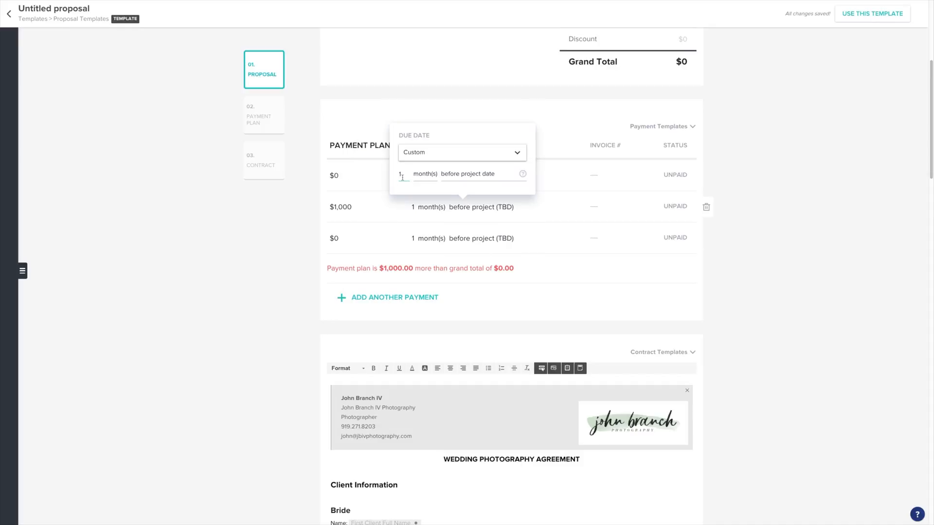
{"action": "left_click", "coordinate": [425, 173]}
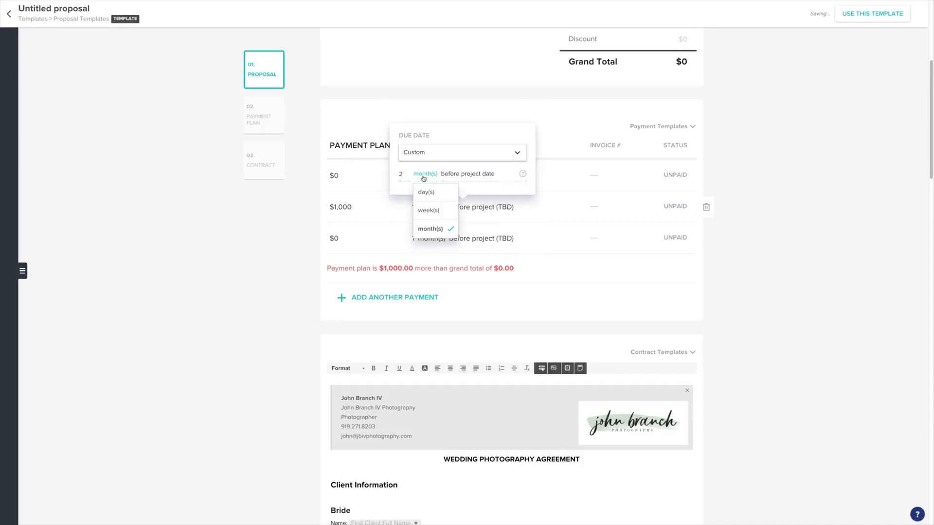
{"action": "left_click", "coordinate": [429, 210]}
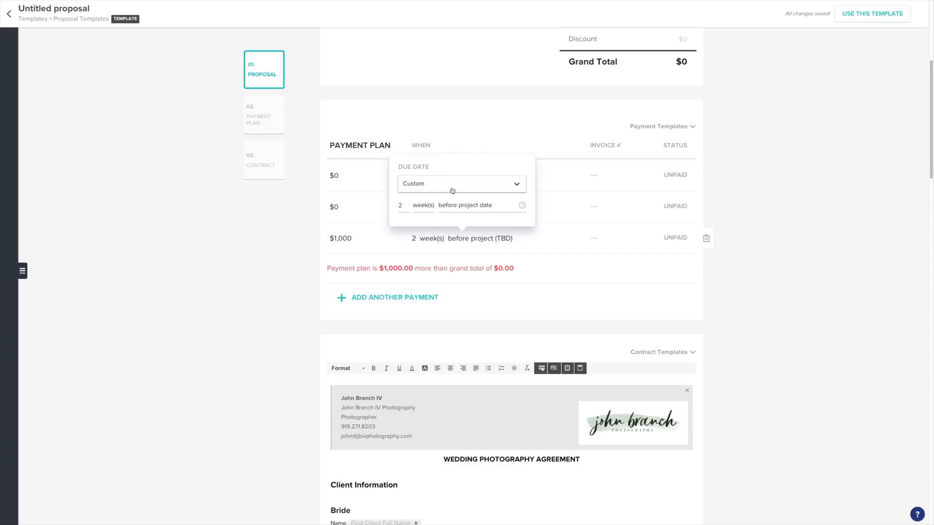
{"action": "left_click", "coordinate": [483, 205]}
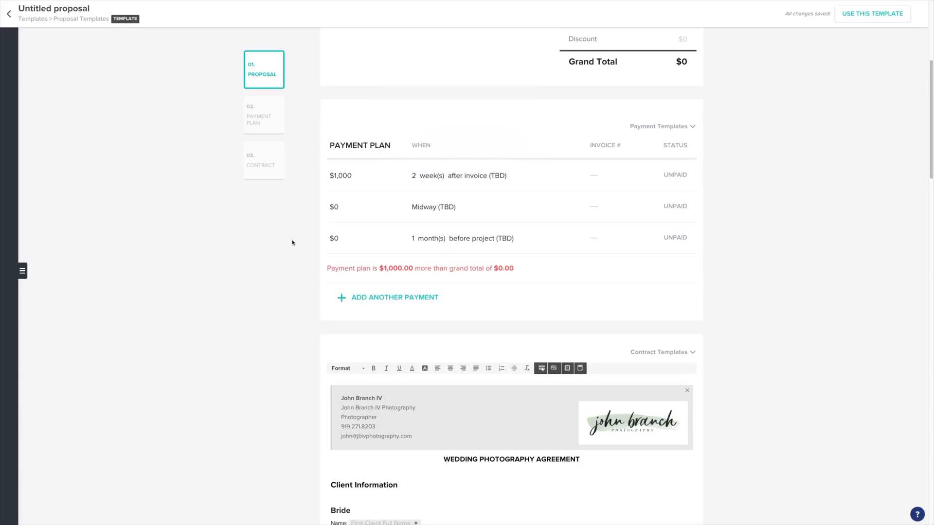
{"action": "mouse_move", "coordinate": [299, 234]}
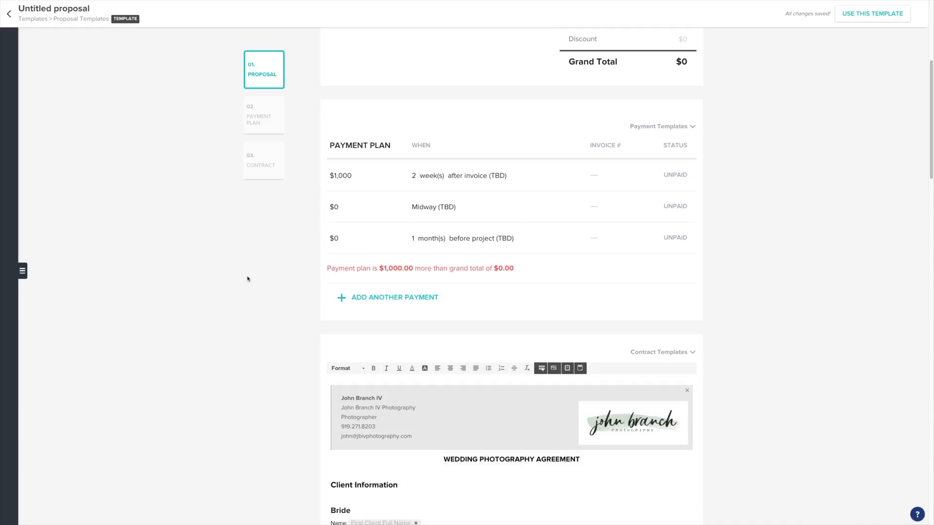
{"action": "left_click", "coordinate": [661, 126]}
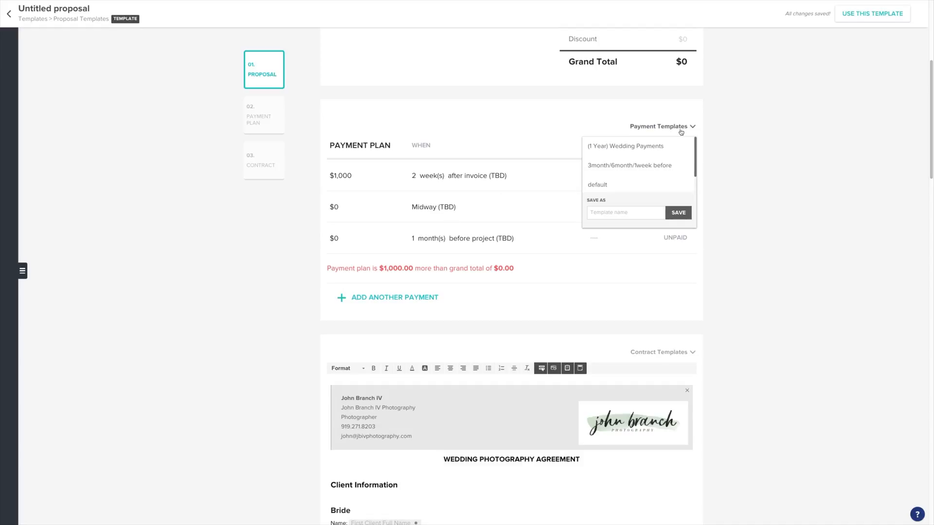
- Save the plan as payment template 'Test Template' and add a blank line item
{"action": "type", "text": "Test T"}
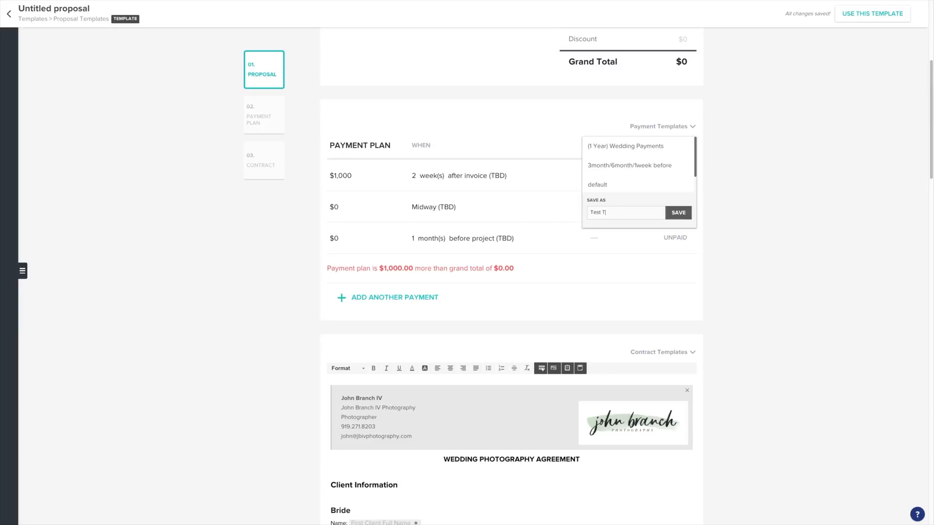
{"action": "type", "text": "emplate"}
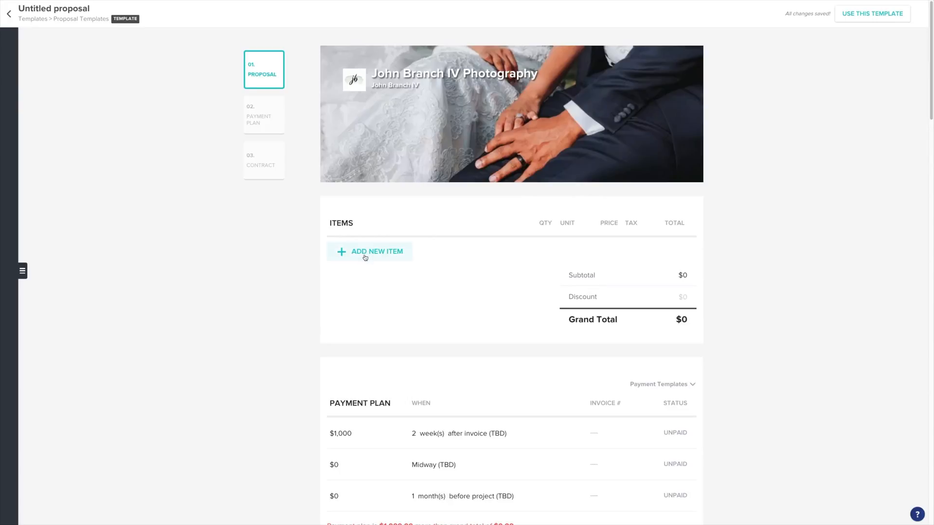
{"action": "left_click", "coordinate": [370, 251]}
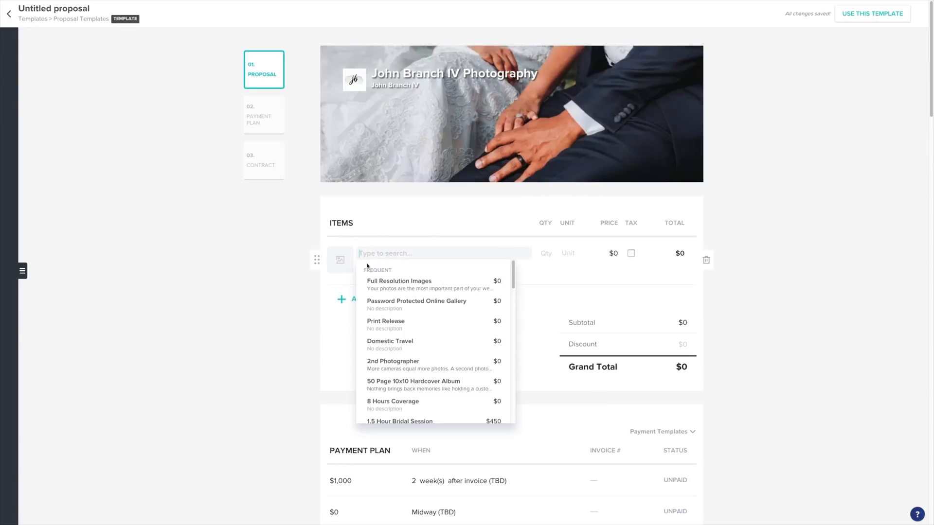